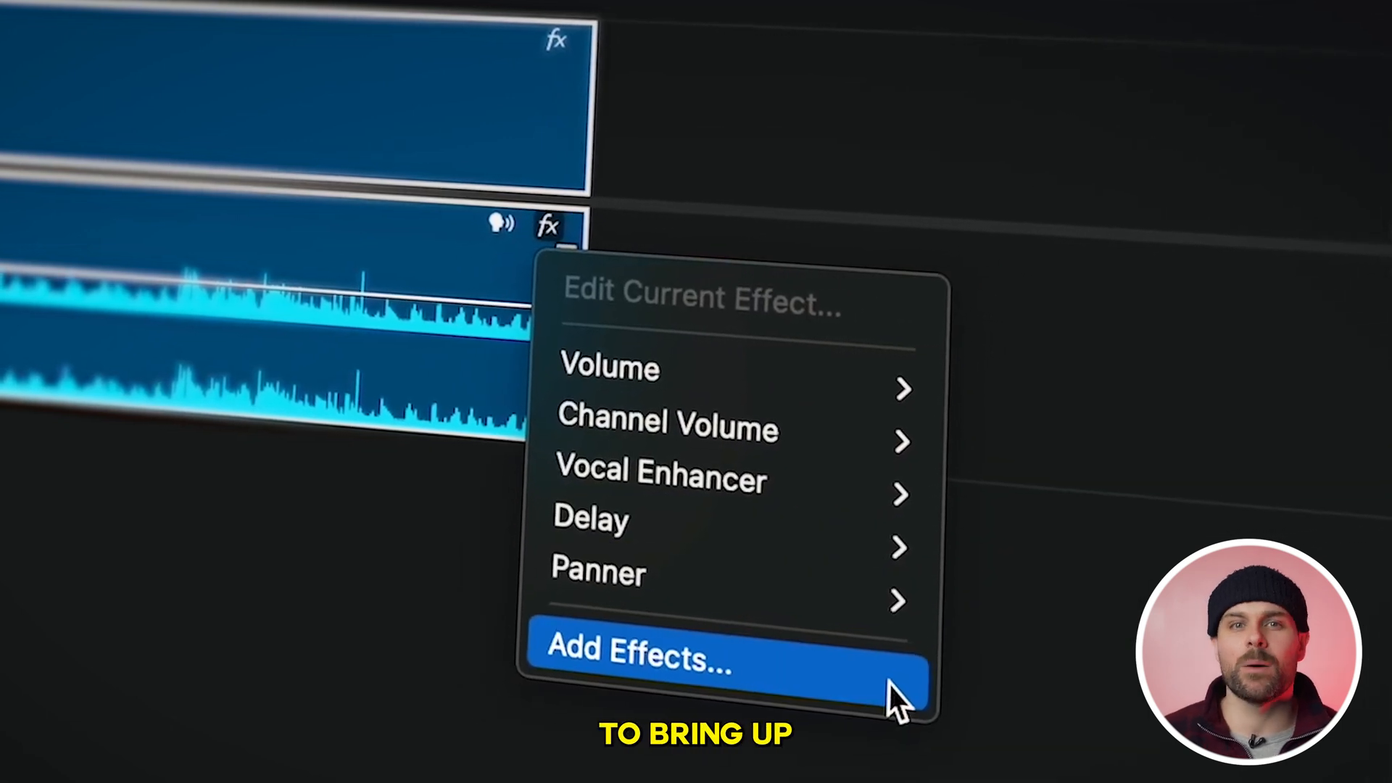
Step: Dismiss the fx badge menu and scroll the track headers to enlarge Audio 4–6 waveforms
left_click(639, 657)
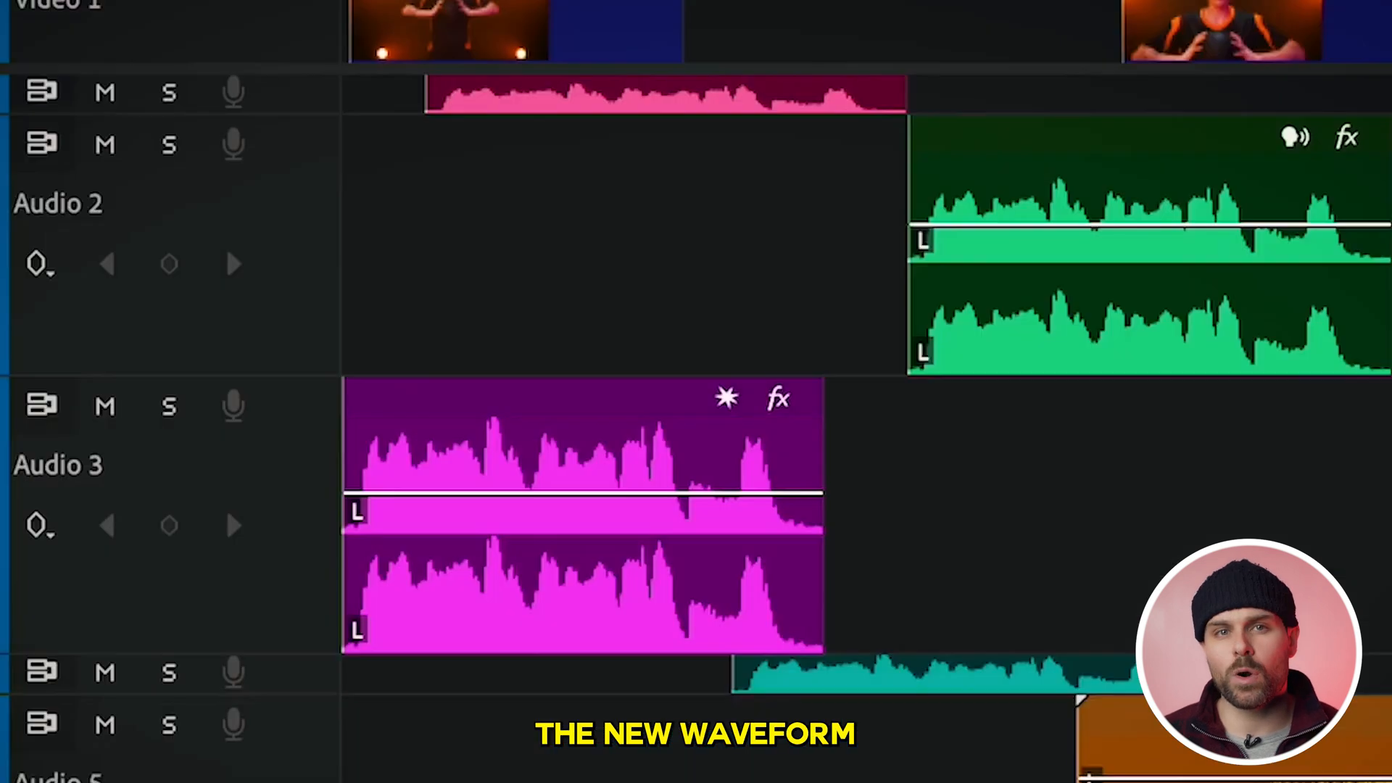
scroll("down", 3)
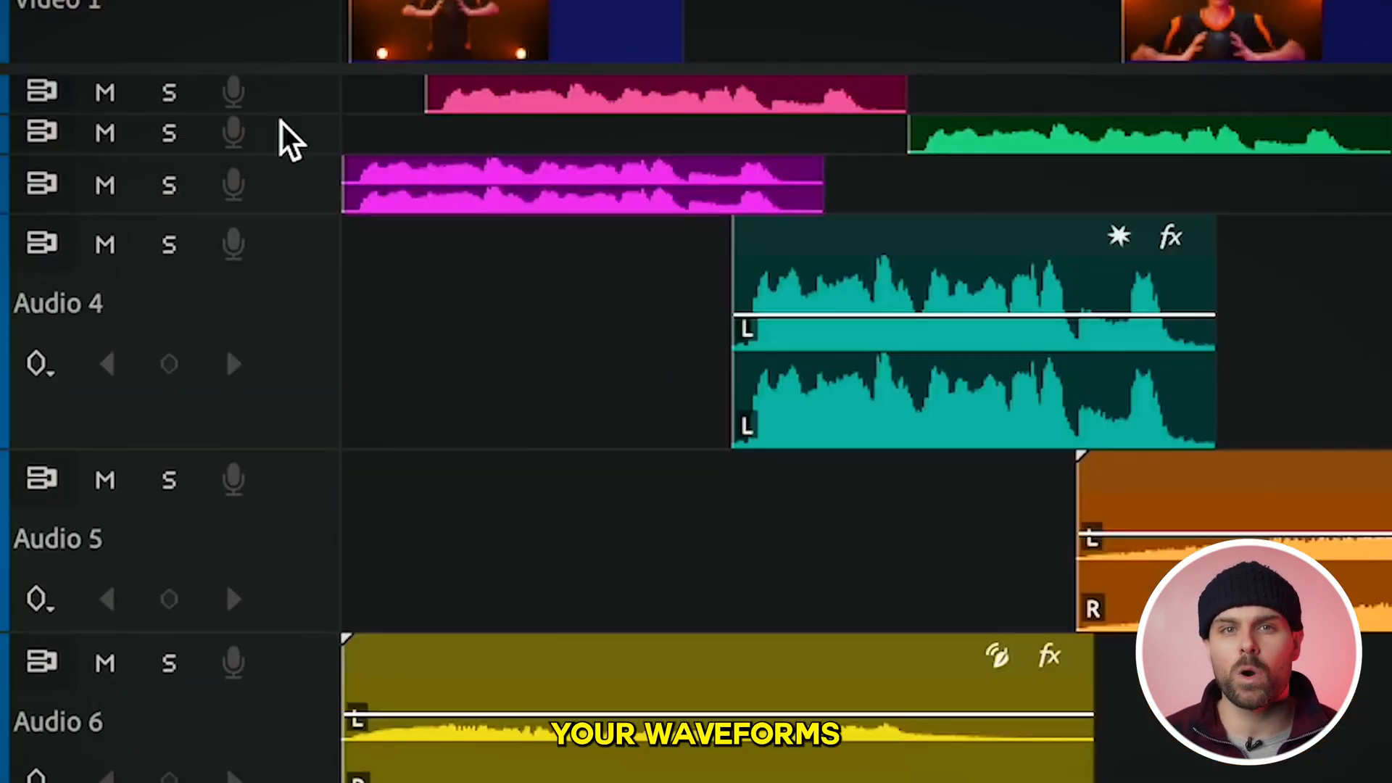